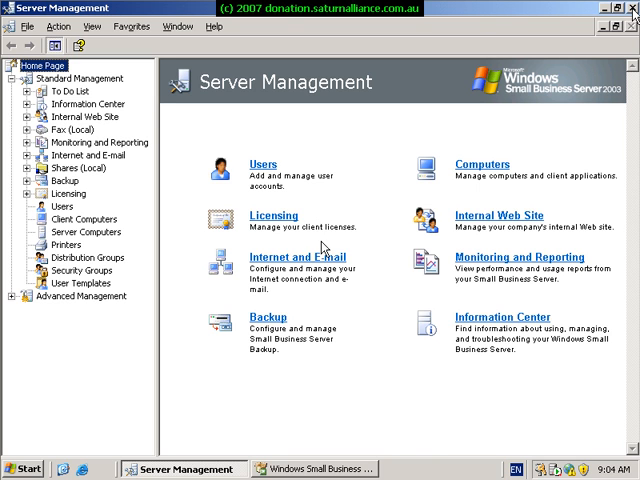
Close the Server Management console, leaving only the SBS desktop showing
{"action": "left_click", "coordinate": [614, 8]}
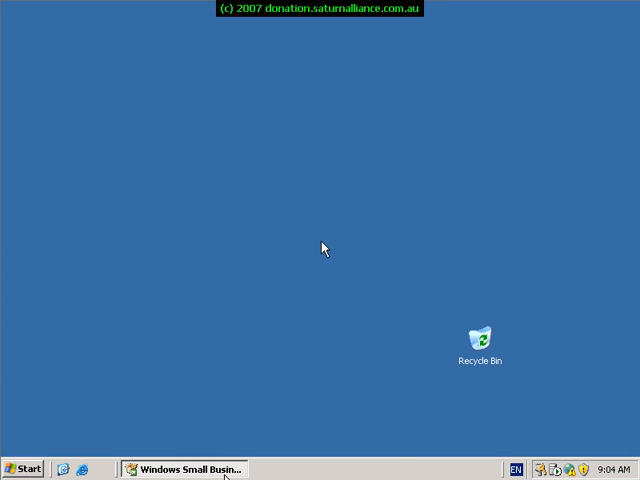
Bring the SBS 2003 R2 Setup launcher back from the taskbar to start Exchange SP2
{"action": "left_click", "coordinate": [184, 468]}
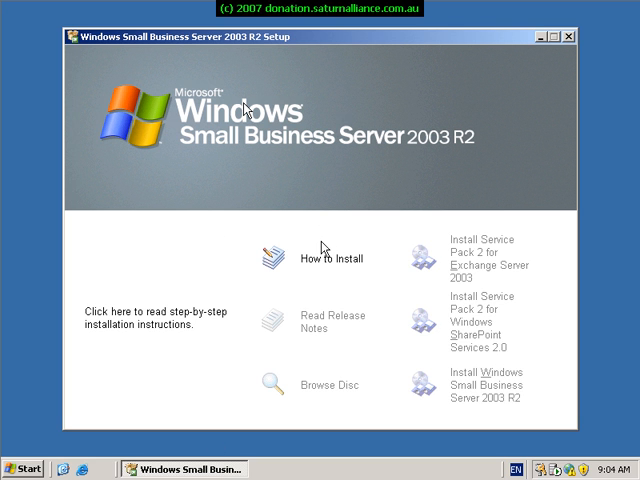
{"action": "mouse_move", "coordinate": [360, 76]}
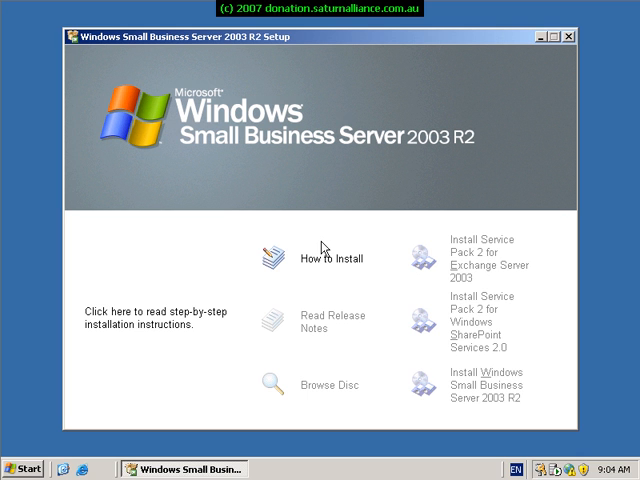
{"action": "mouse_move", "coordinate": [446, 188]}
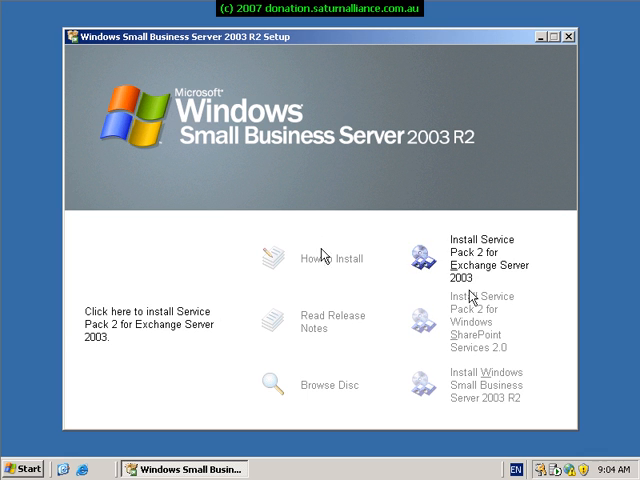
{"action": "mouse_move", "coordinate": [472, 318]}
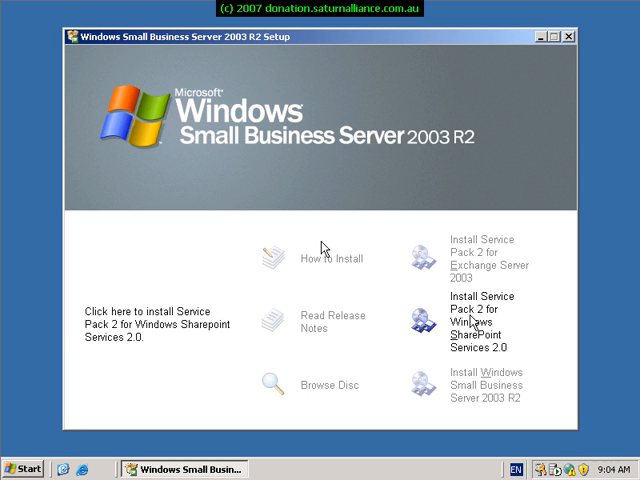
{"action": "mouse_move", "coordinate": [470, 390]}
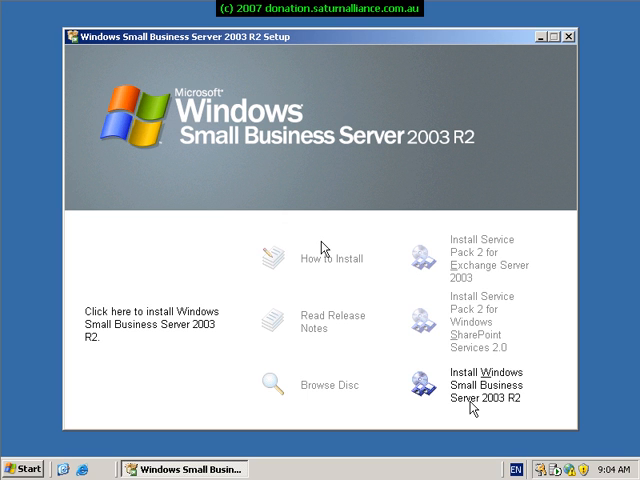
{"action": "mouse_move", "coordinate": [464, 222]}
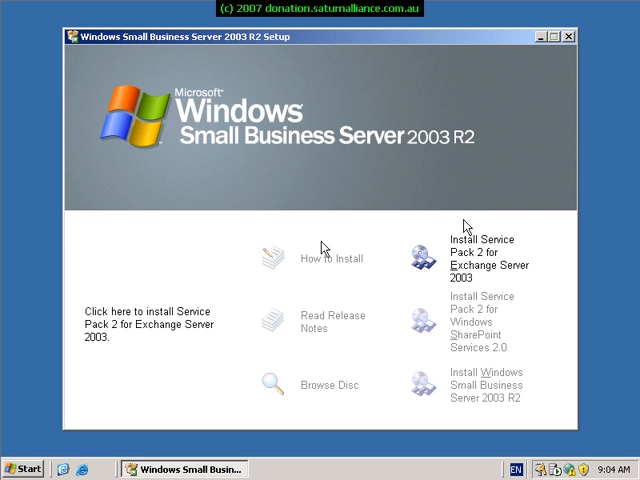
{"action": "mouse_move", "coordinate": [464, 260]}
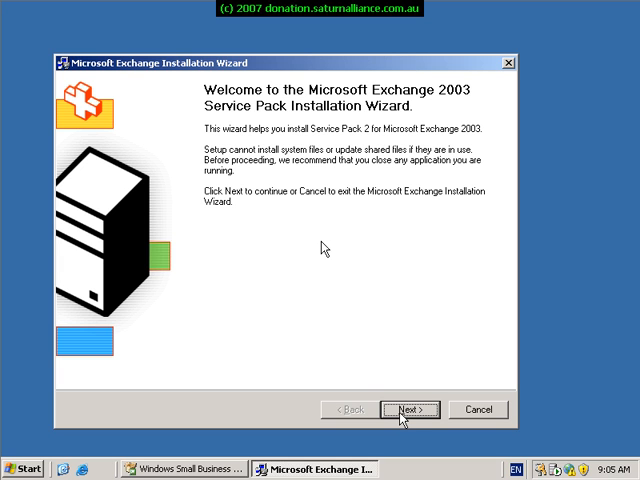
Accept the Exchange SP2 licence and keep the management tools set to Update
{"action": "left_click", "coordinate": [408, 408]}
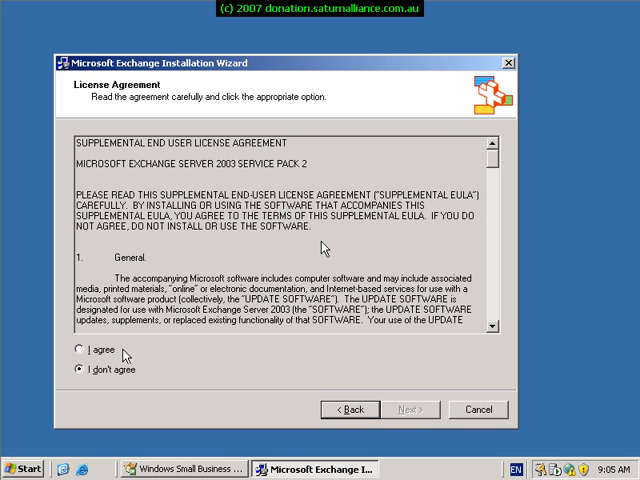
{"action": "left_click", "coordinate": [78, 350]}
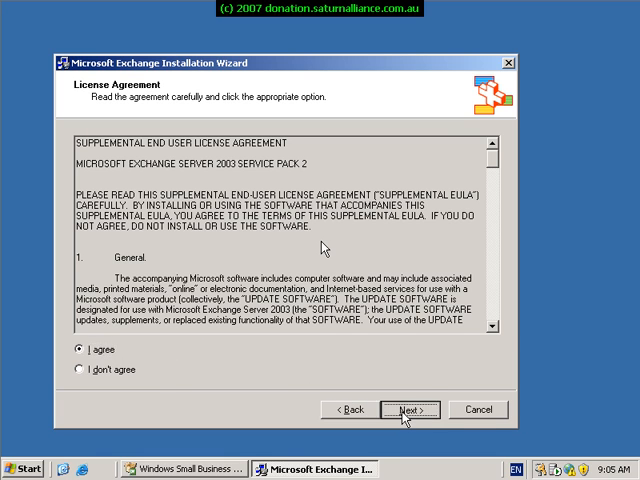
{"action": "left_click", "coordinate": [404, 408]}
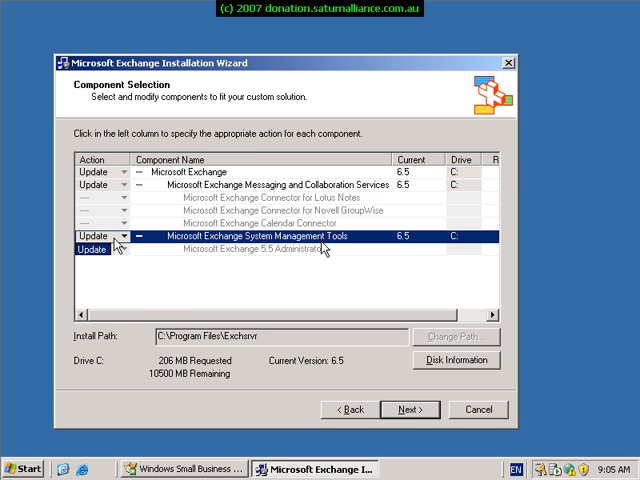
{"action": "left_click", "coordinate": [96, 264]}
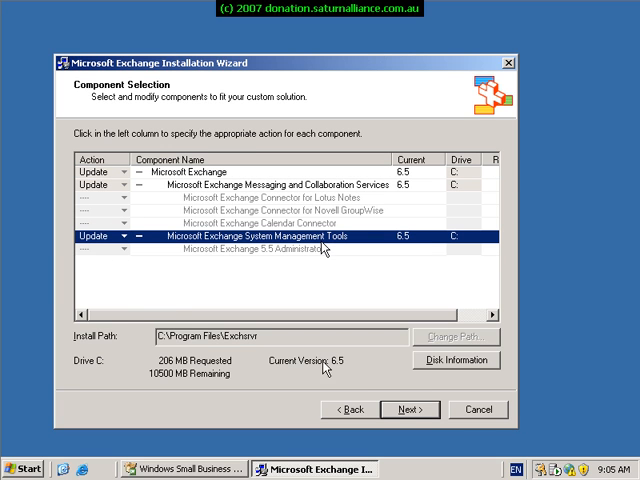
{"action": "mouse_move", "coordinate": [396, 412]}
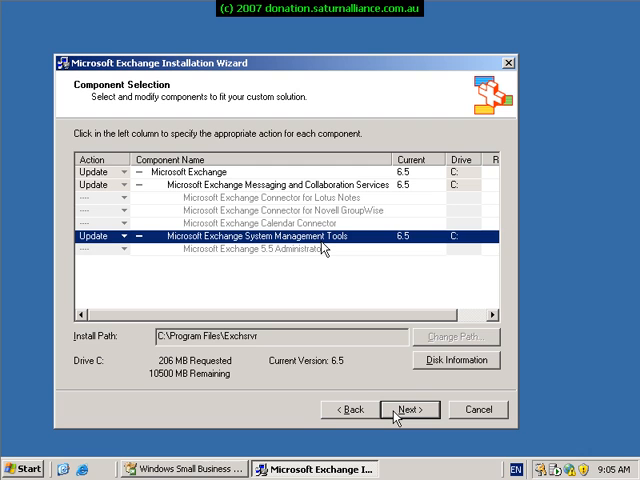
Confirm the component choices and install Exchange Server 2003 Service Pack 2 to completion
{"action": "left_click", "coordinate": [408, 408]}
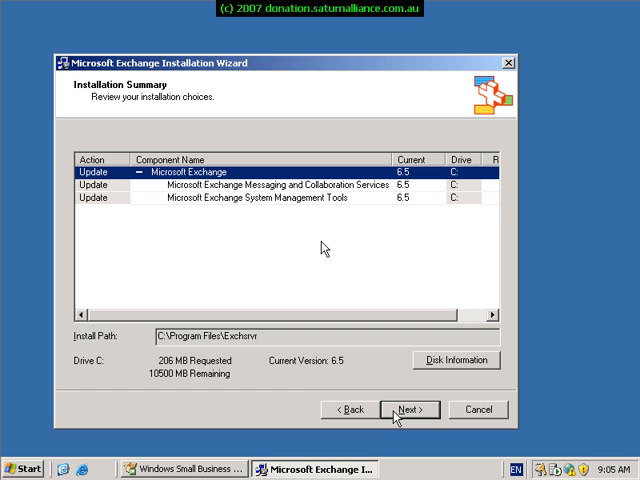
{"action": "left_click", "coordinate": [408, 408]}
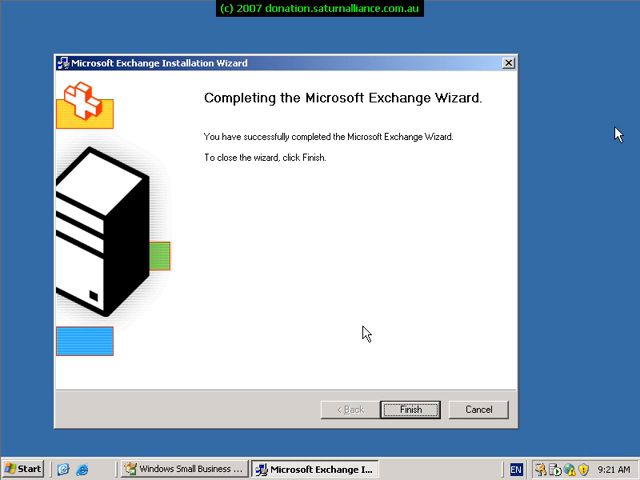
{"action": "mouse_move", "coordinate": [324, 248]}
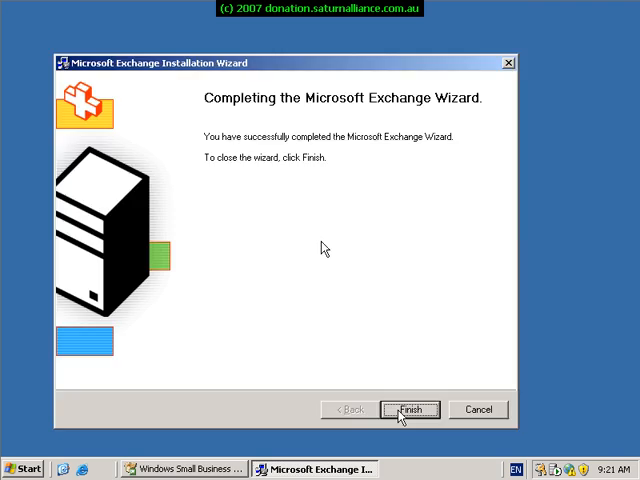
Finish the Exchange wizard and install Service Pack 2 for Windows SharePoint Services 2.0
{"action": "left_click", "coordinate": [410, 408]}
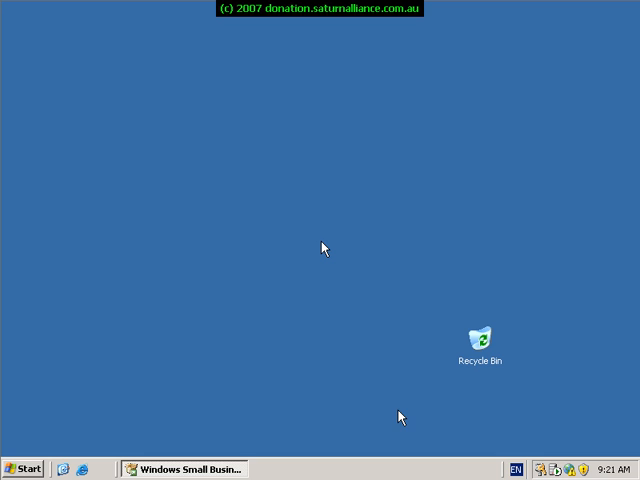
{"action": "mouse_move", "coordinate": [216, 468]}
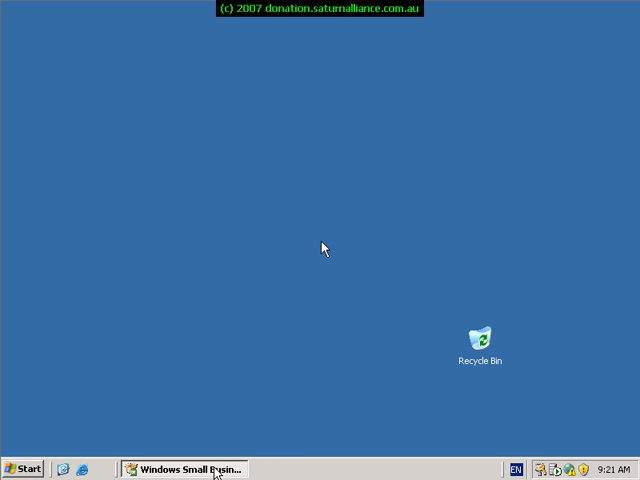
{"action": "left_click", "coordinate": [178, 468]}
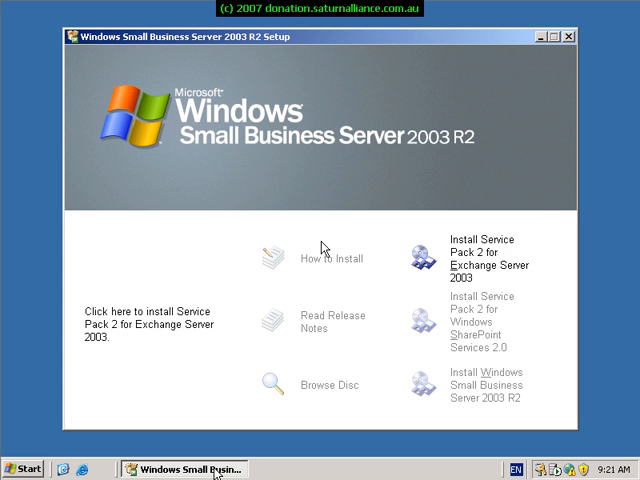
{"action": "mouse_move", "coordinate": [264, 408]}
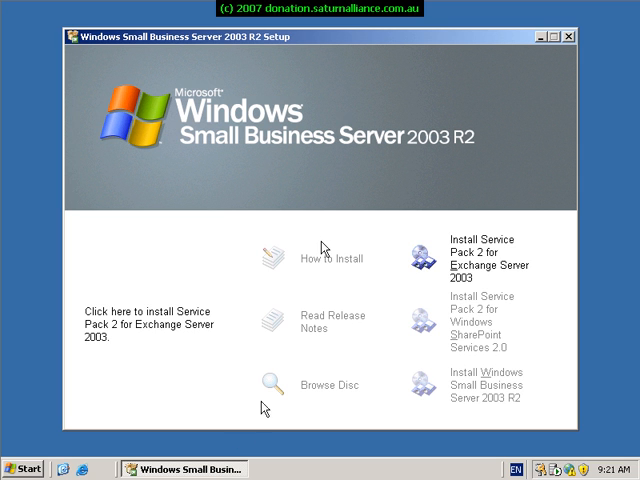
{"action": "mouse_move", "coordinate": [272, 384]}
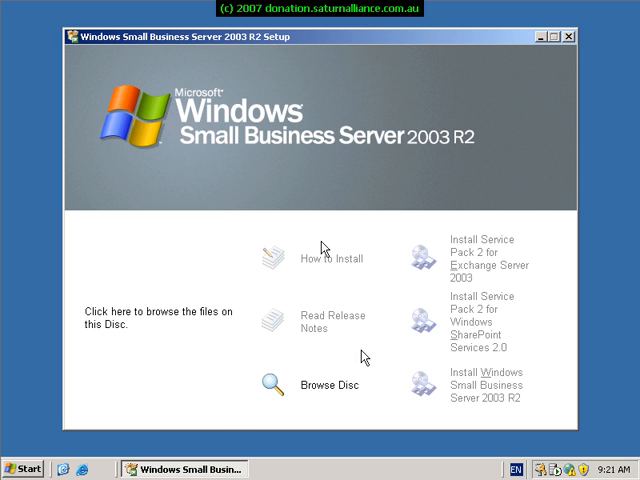
{"action": "mouse_move", "coordinate": [464, 324]}
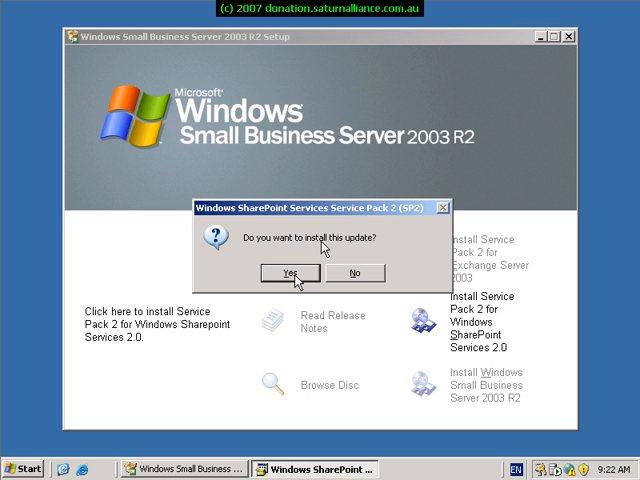
{"action": "left_click", "coordinate": [288, 272]}
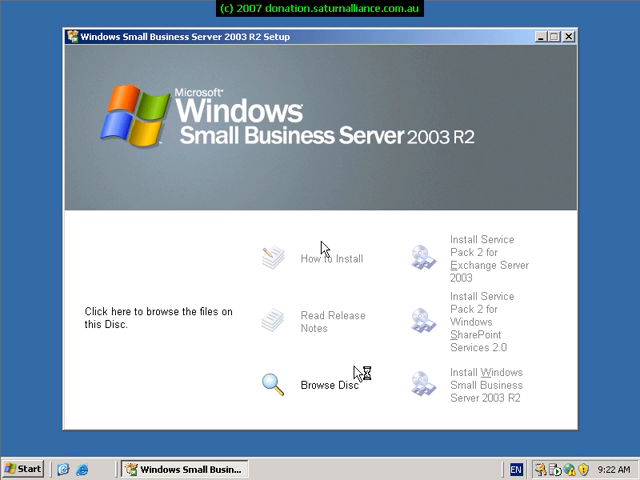
{"action": "left_click", "coordinate": [324, 256]}
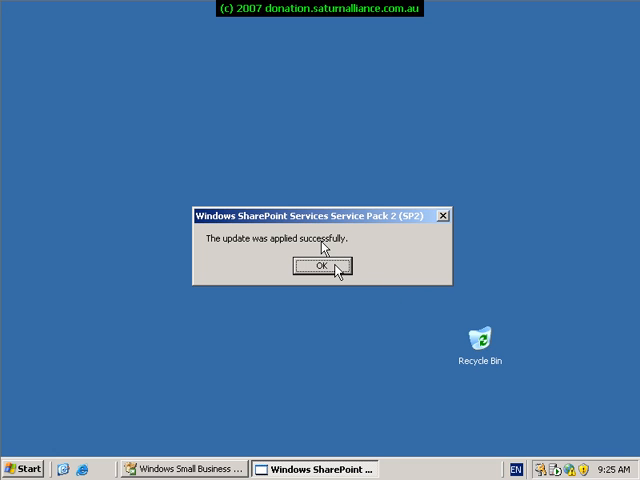
Dismiss the SharePoint SP2 success message and return to the setup disc's main screen
{"action": "left_click", "coordinate": [320, 268]}
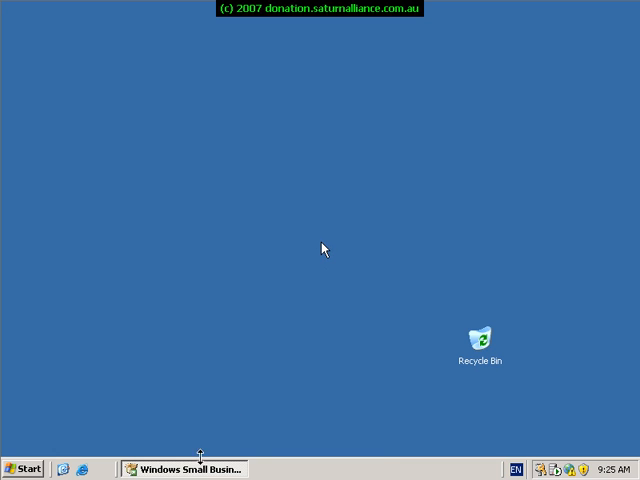
{"action": "left_click", "coordinate": [180, 468]}
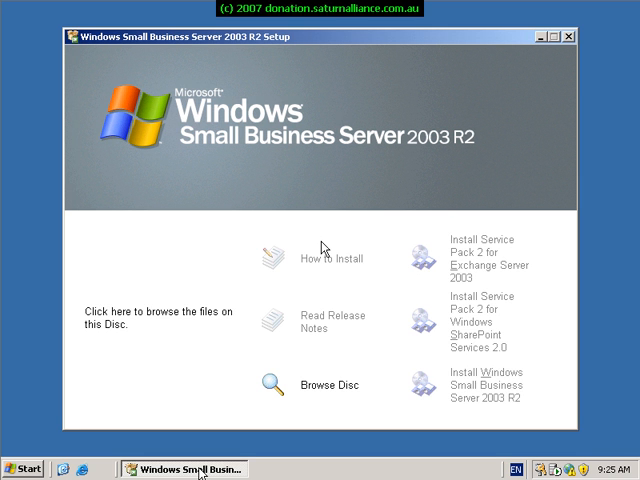
{"action": "mouse_move", "coordinate": [252, 398]}
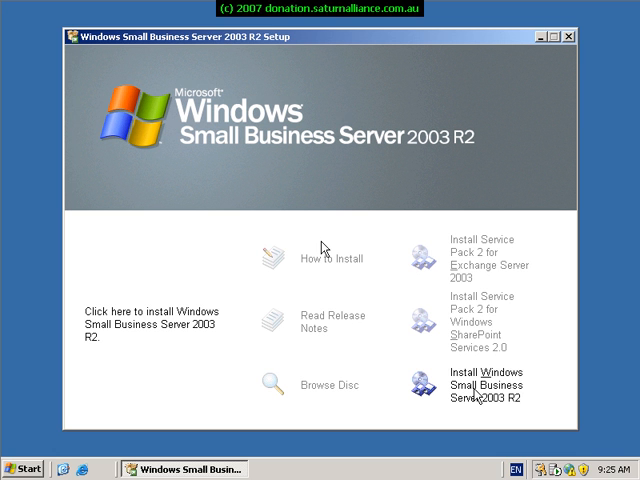
Start R2 Technologies setup, accept the licence and keep Update Services at C:\WSUS
{"action": "left_click", "coordinate": [484, 392]}
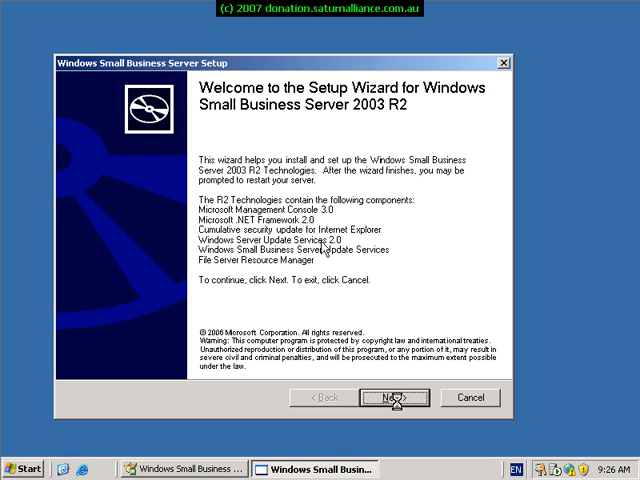
{"action": "left_click", "coordinate": [392, 396]}
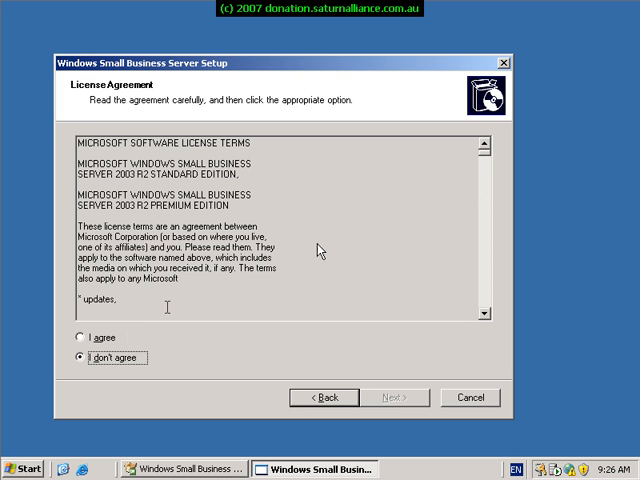
{"action": "left_click", "coordinate": [76, 336]}
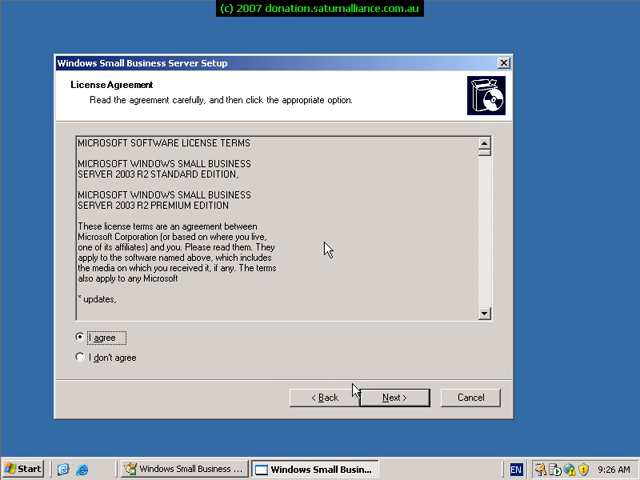
{"action": "left_click", "coordinate": [374, 396]}
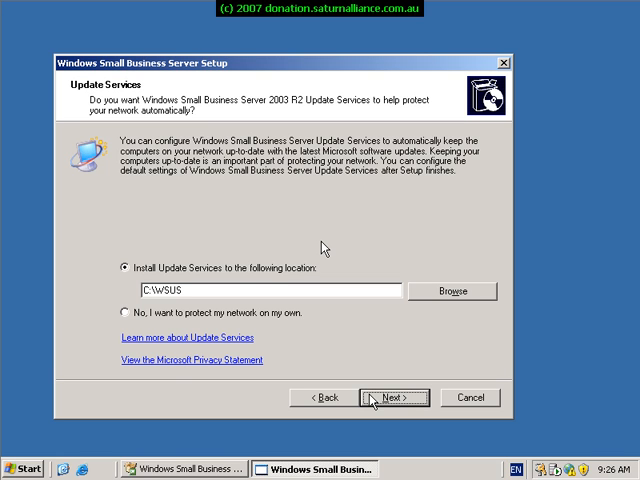
{"action": "mouse_move", "coordinate": [322, 244]}
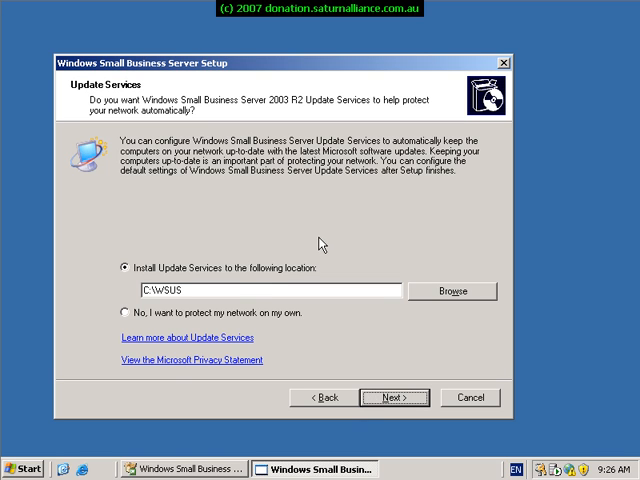
{"action": "mouse_move", "coordinate": [228, 318]}
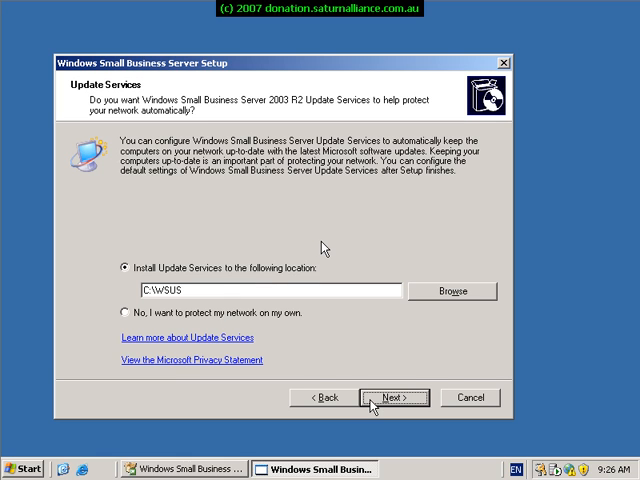
{"action": "left_click", "coordinate": [394, 396]}
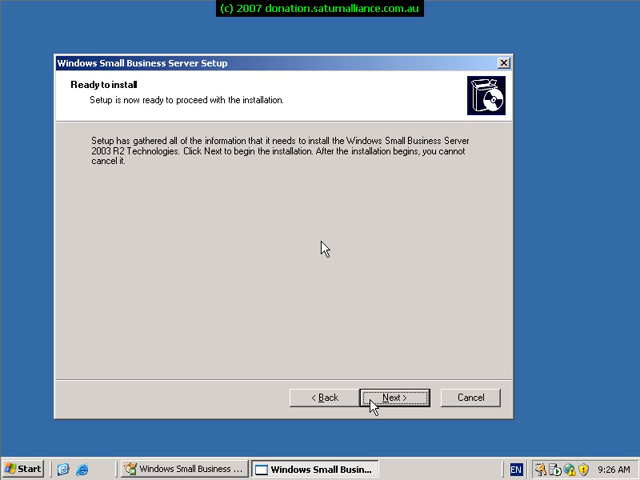
Begin installing the R2 technologies, with Update Services going to C:\WSUS
{"action": "left_click", "coordinate": [394, 396]}
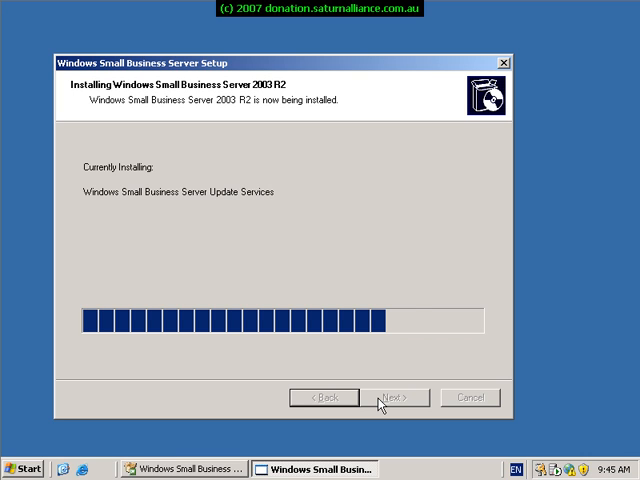
{"action": "mouse_move", "coordinate": [328, 246]}
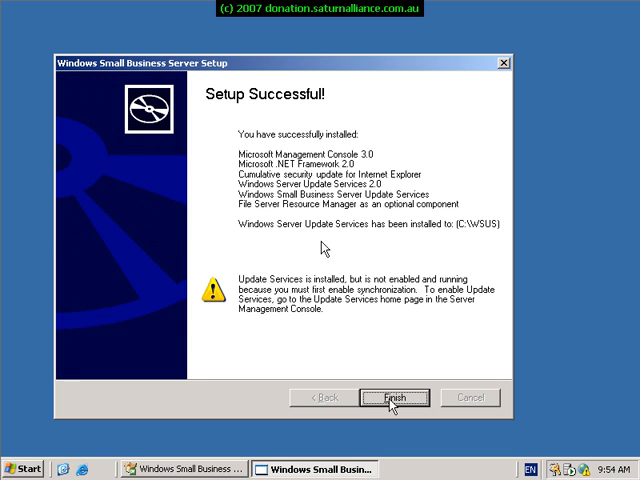
Finish the successful R2 setup and restart the server to apply the configuration
{"action": "left_click", "coordinate": [396, 396]}
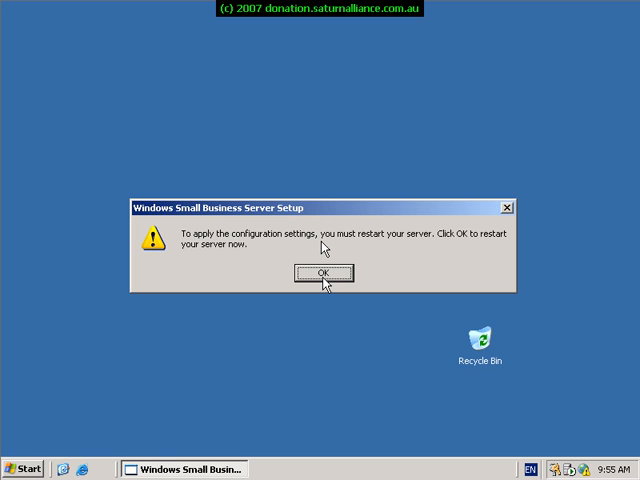
{"action": "left_click", "coordinate": [320, 272]}
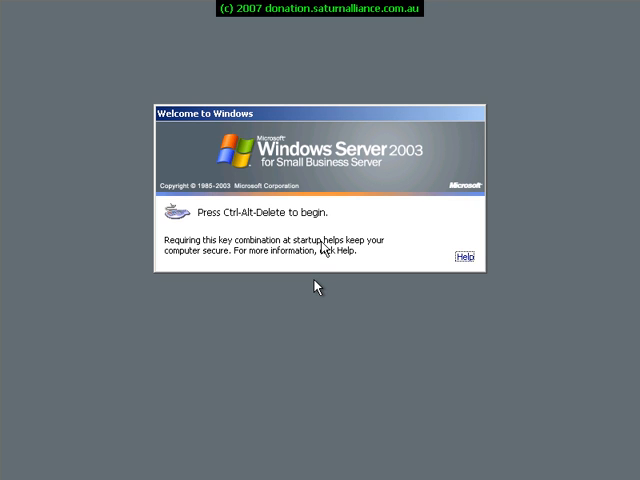
Log on as administrator so the Complete the configuration To Do List appears
{"action": "key", "text": "ctrl+alt+delete"}
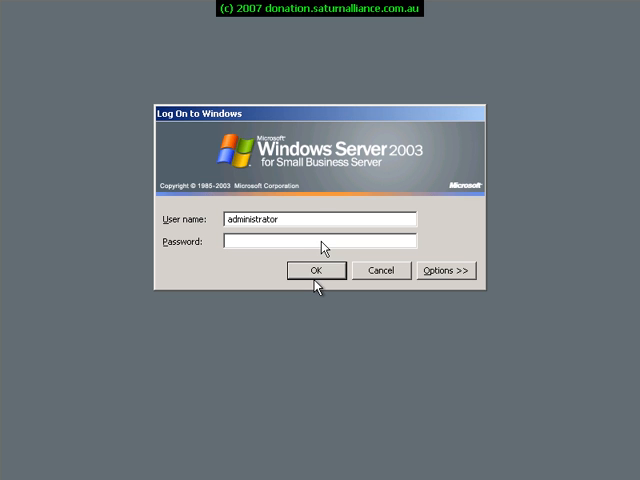
{"action": "left_click", "coordinate": [316, 270]}
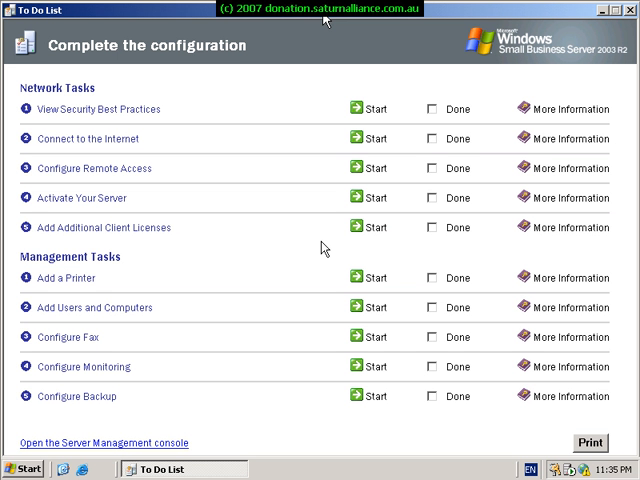